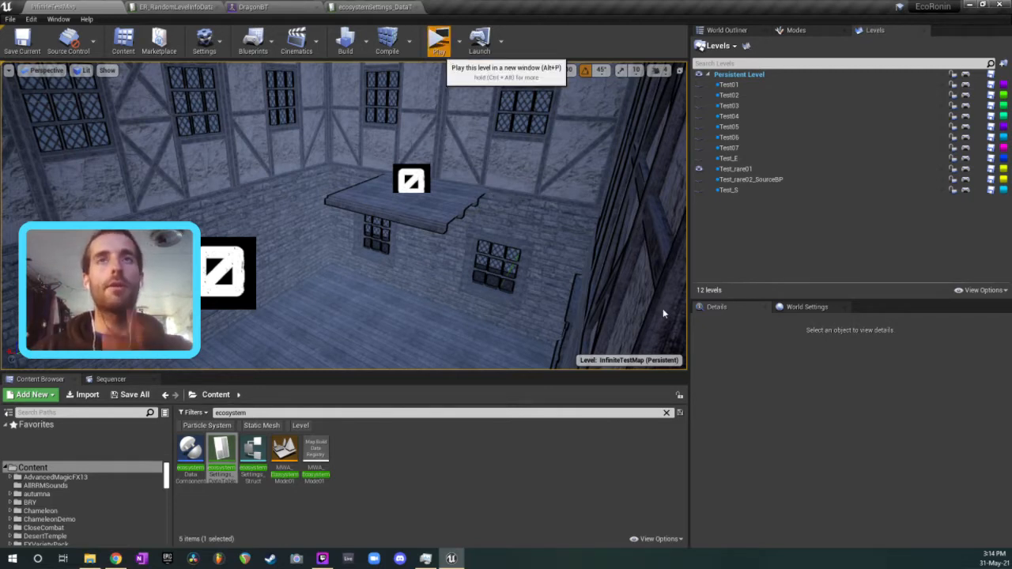
- Start a play test of the level and take control in the preview window
click(438, 39)
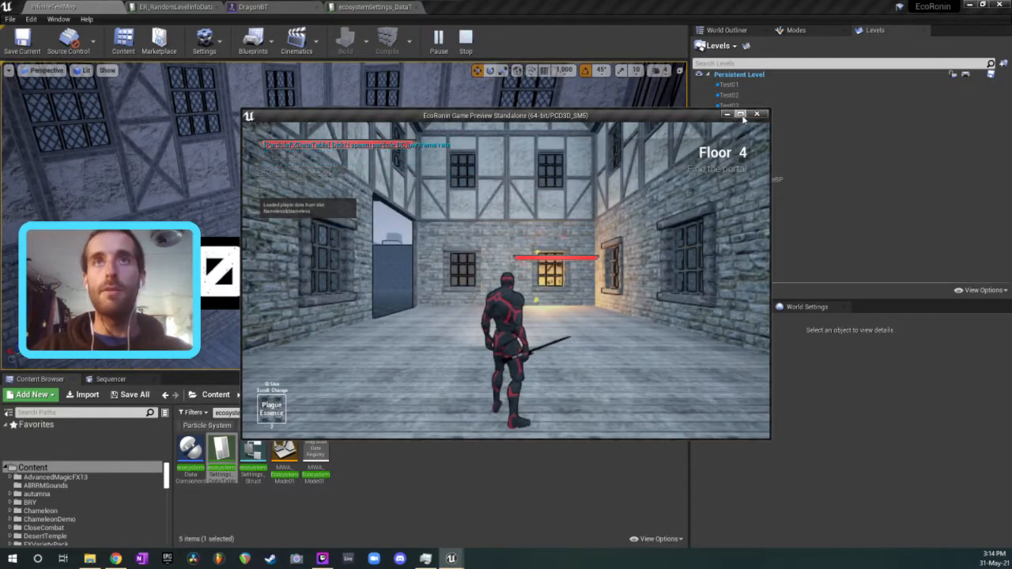
click(739, 114)
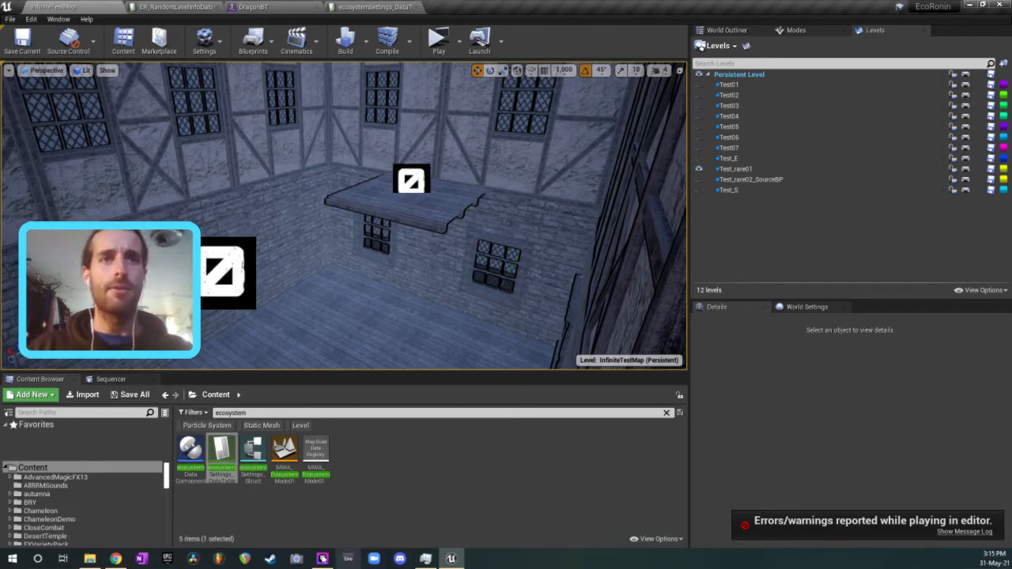
- Find the dragon asset by searching 'dra' and open its behavior tree
click(323, 560)
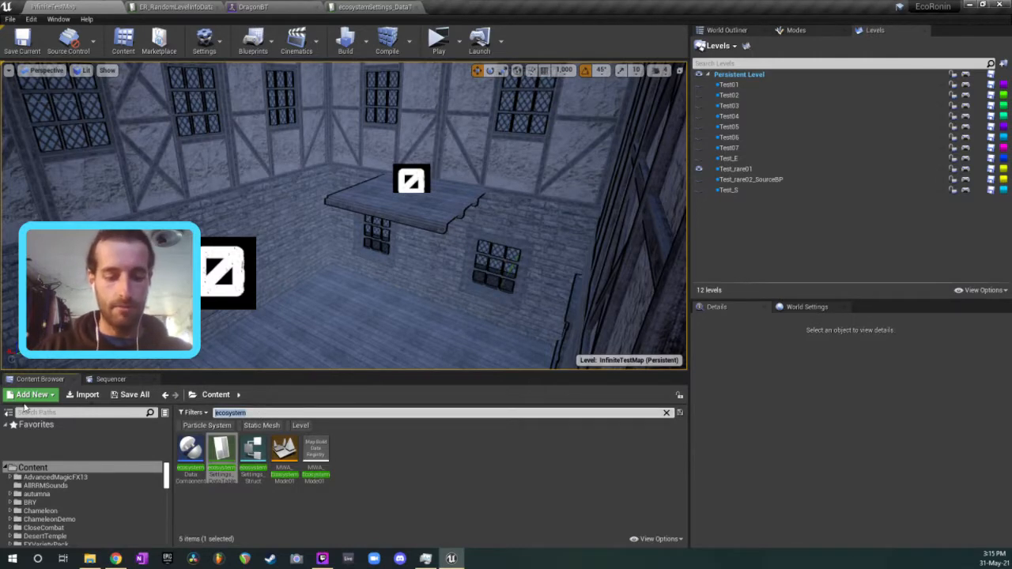
text(dra)
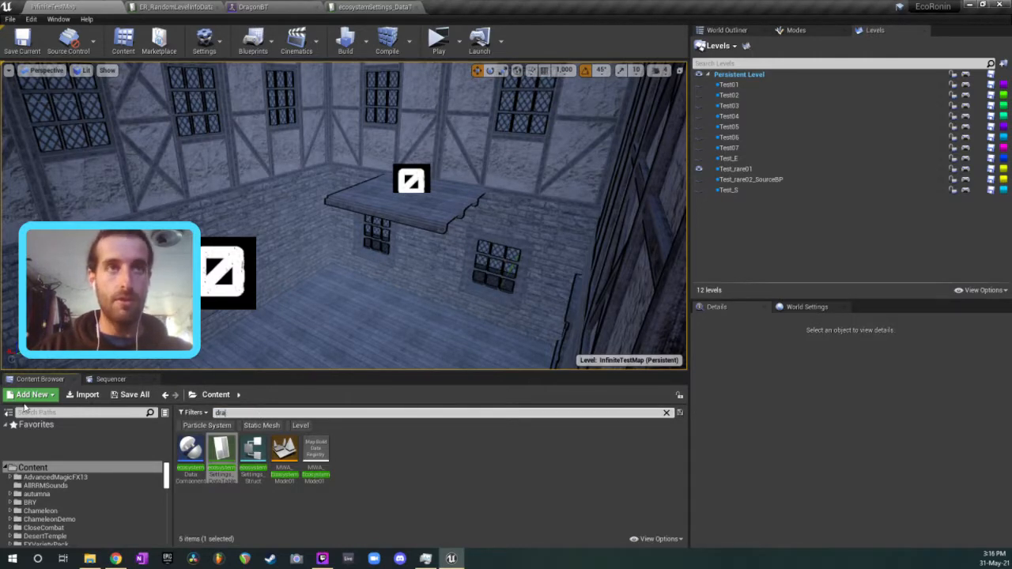
click(253, 7)
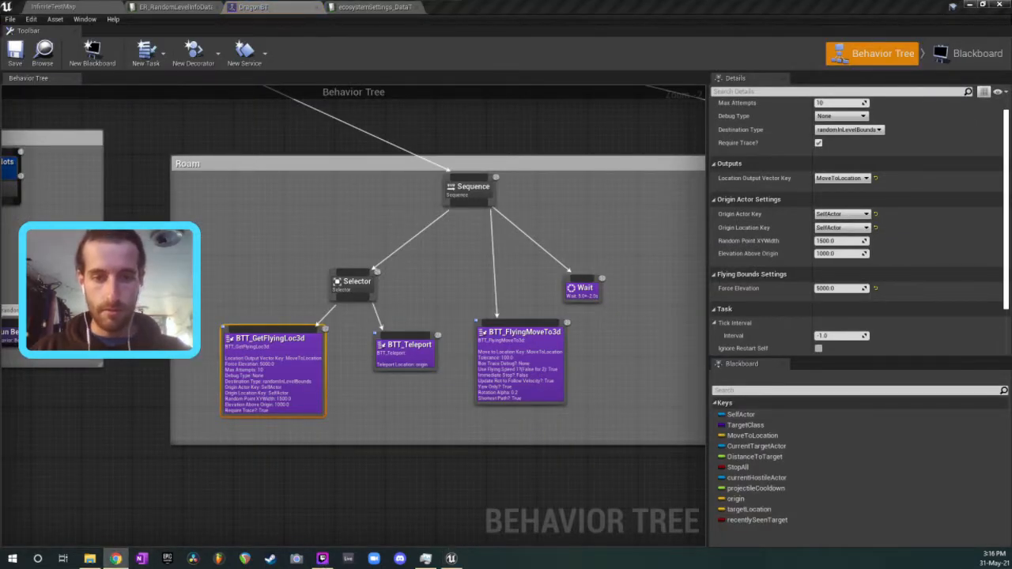
- Scroll the behavior tree graph to bring the flying attack branch into view
scroll(down, 3)
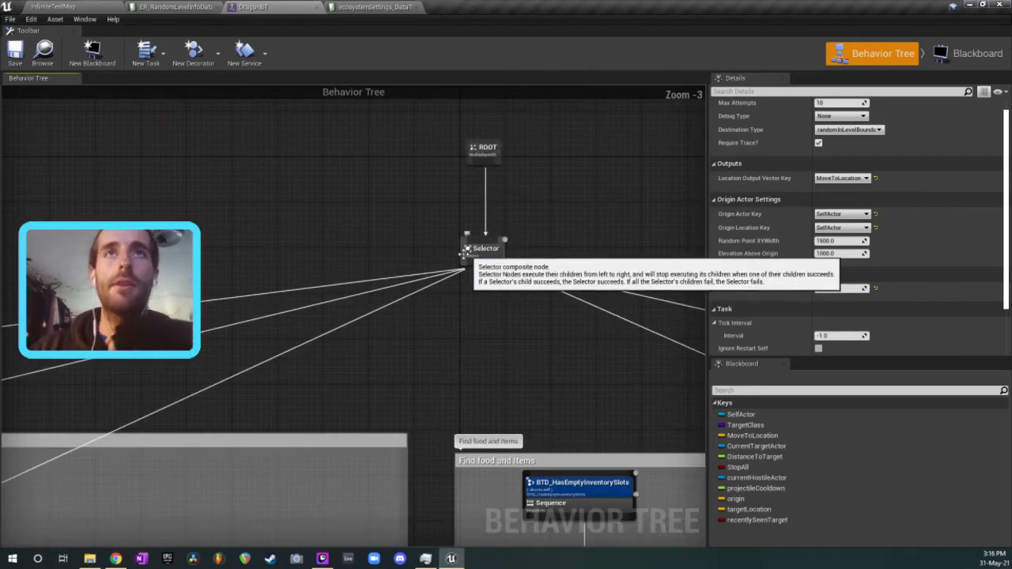
scroll(down, 3)
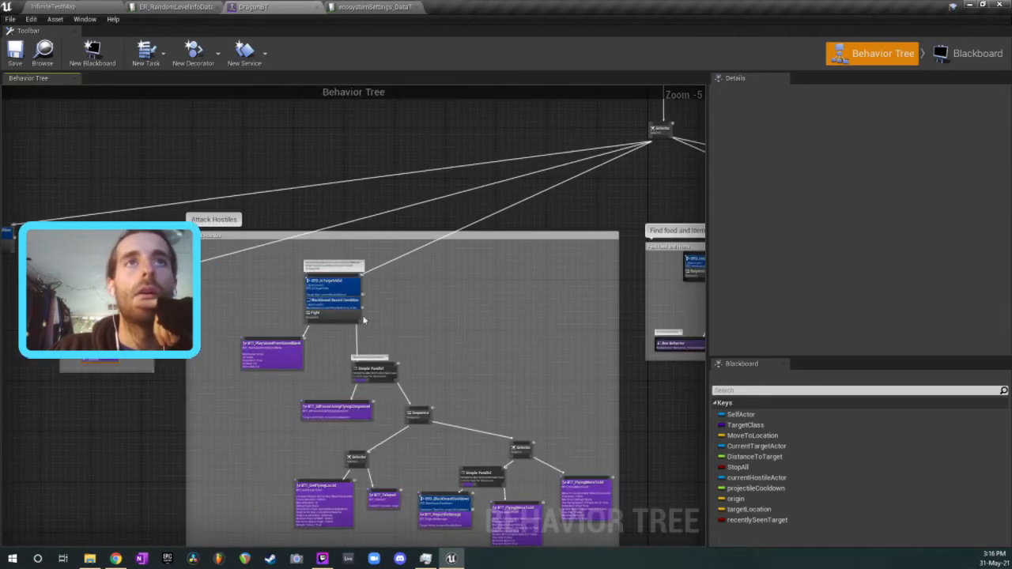
scroll(up, 3)
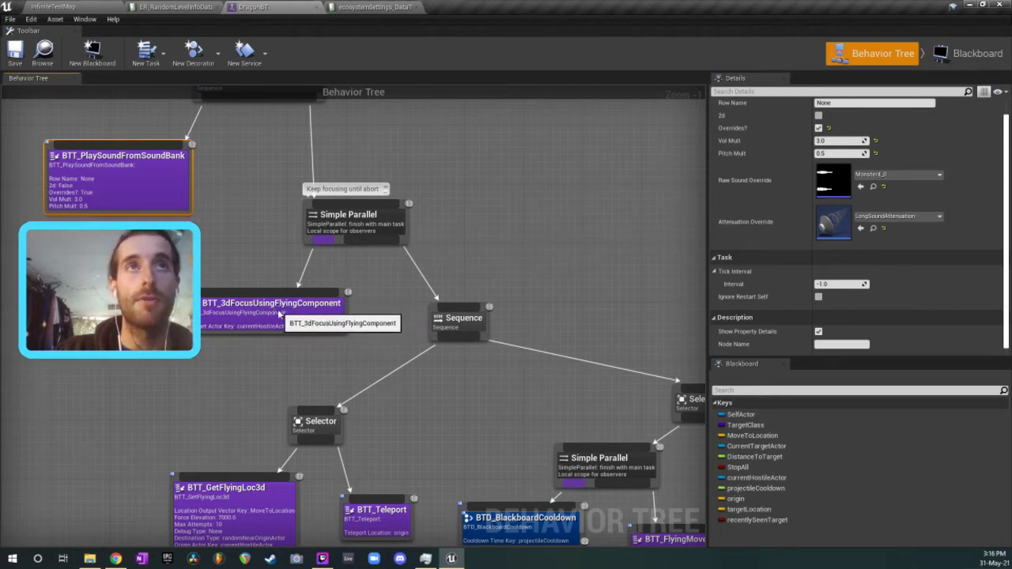
double_click(271, 304)
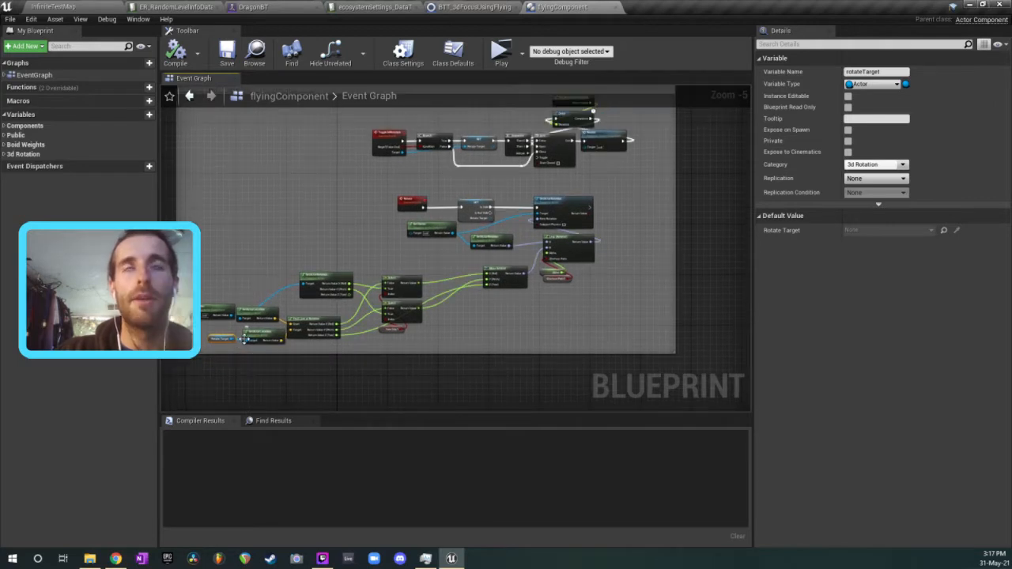
mouse_move(245, 340)
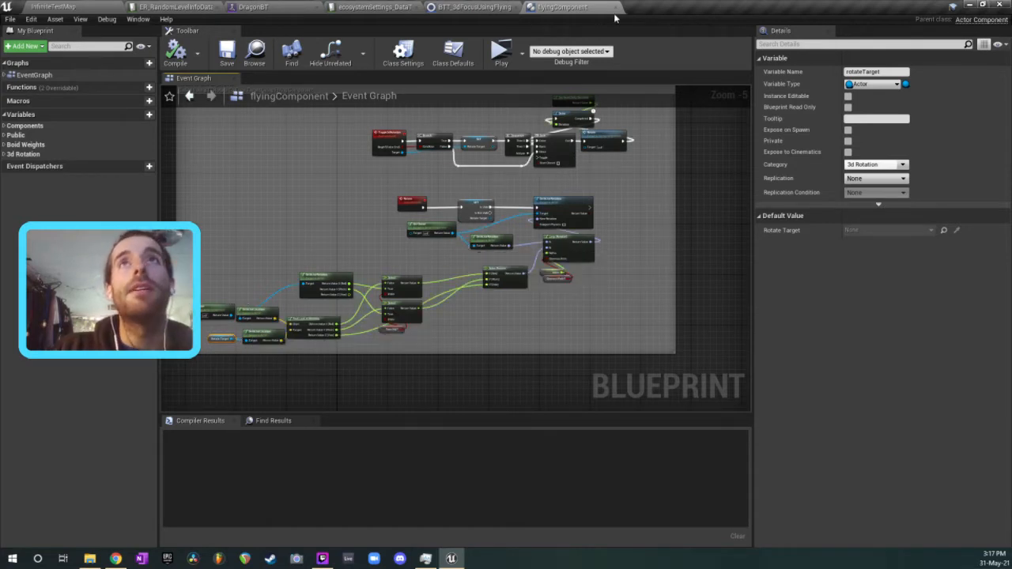
mouse_move(615, 6)
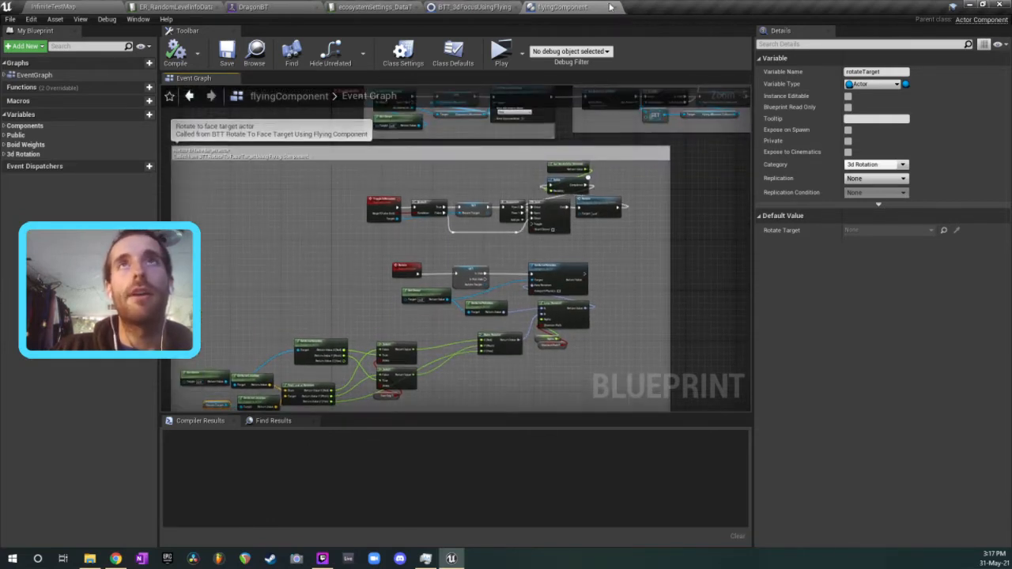
click(474, 6)
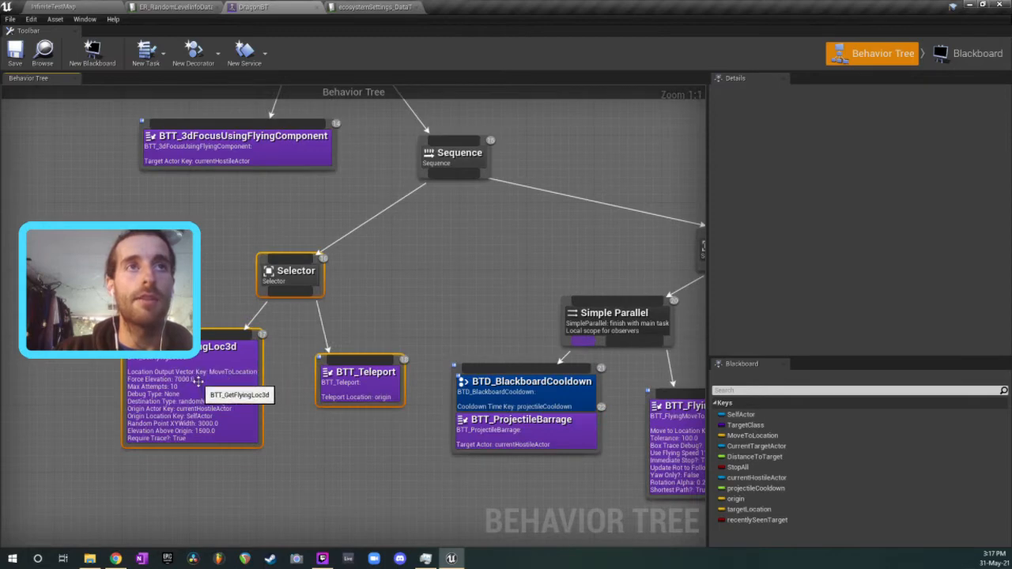
- Open the BTT_GetFlyingLoc3d task blueprint and look over its trace check logic
click(193, 346)
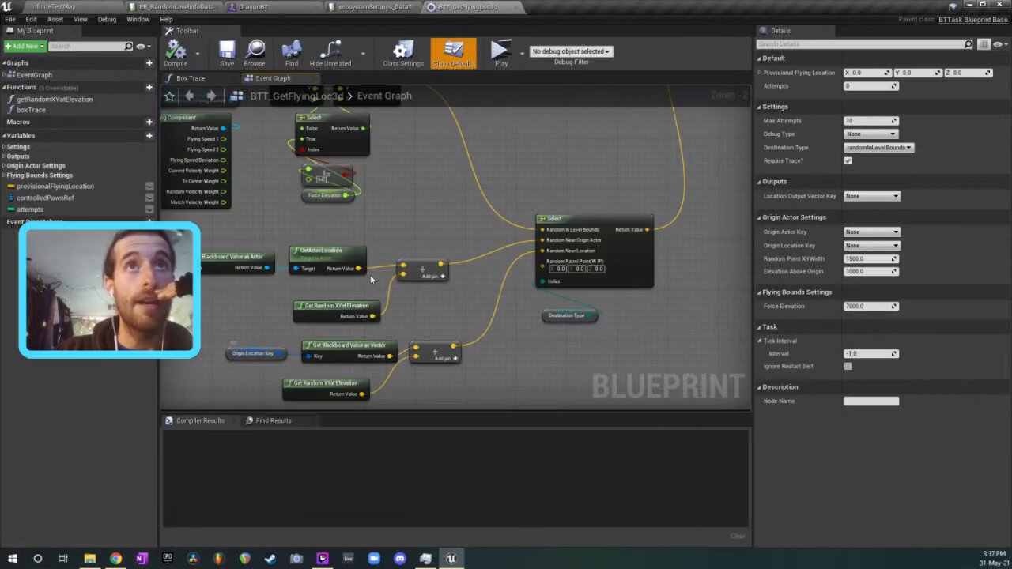
scroll(down, 3)
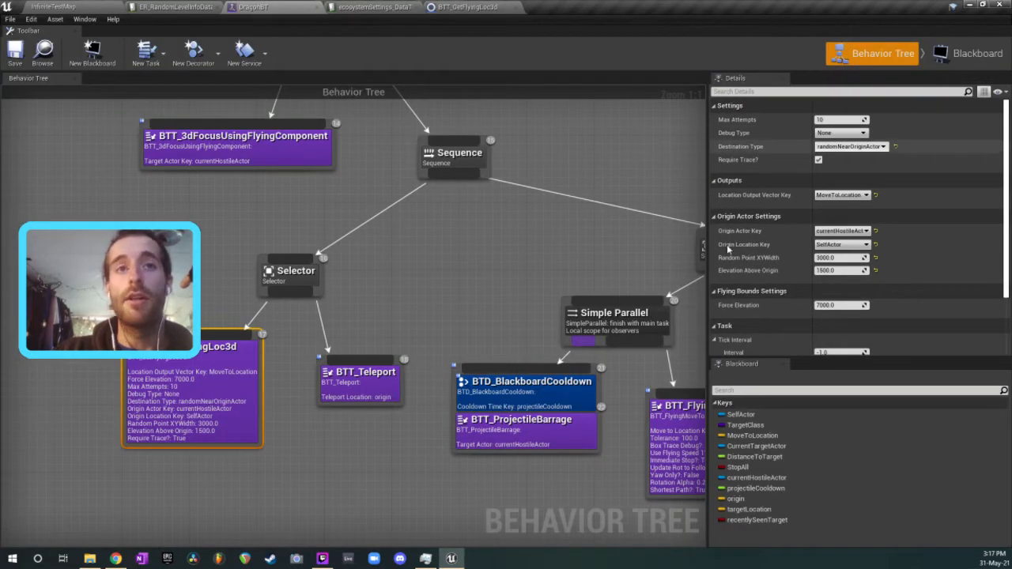
click(425, 559)
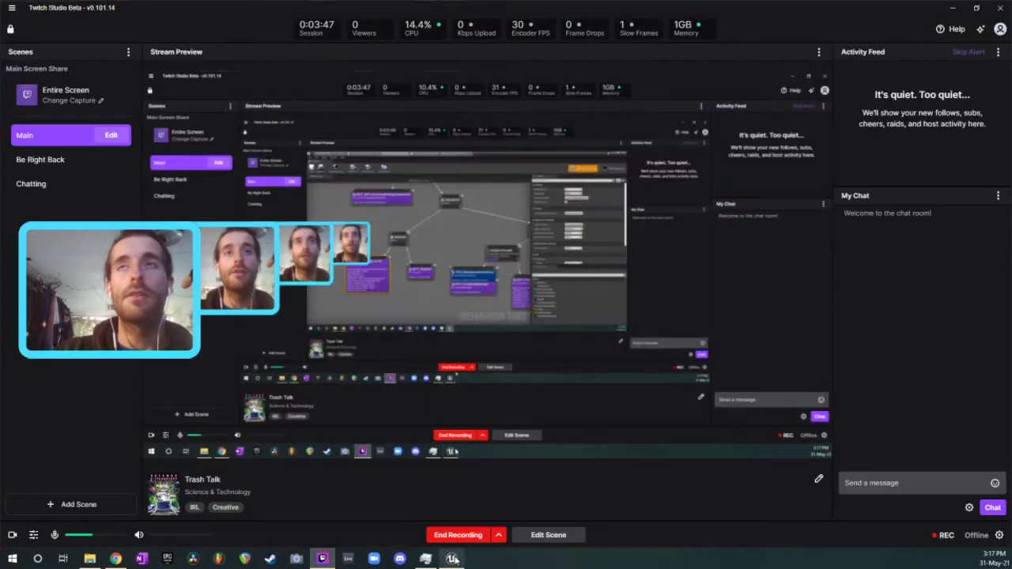
click(449, 560)
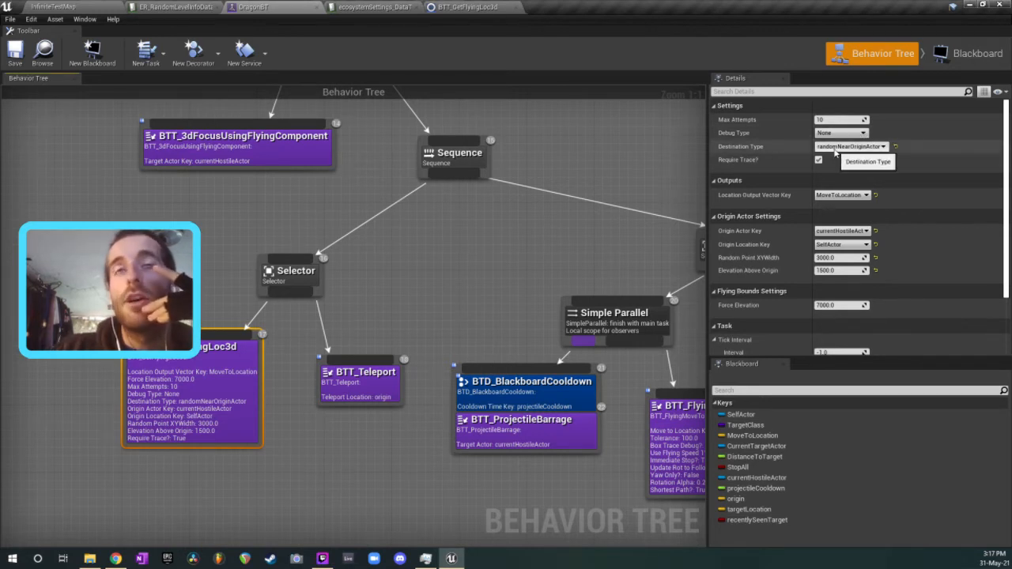
- Check the Destination Type dropdown choices in the Details panel, then dismiss them
click(850, 146)
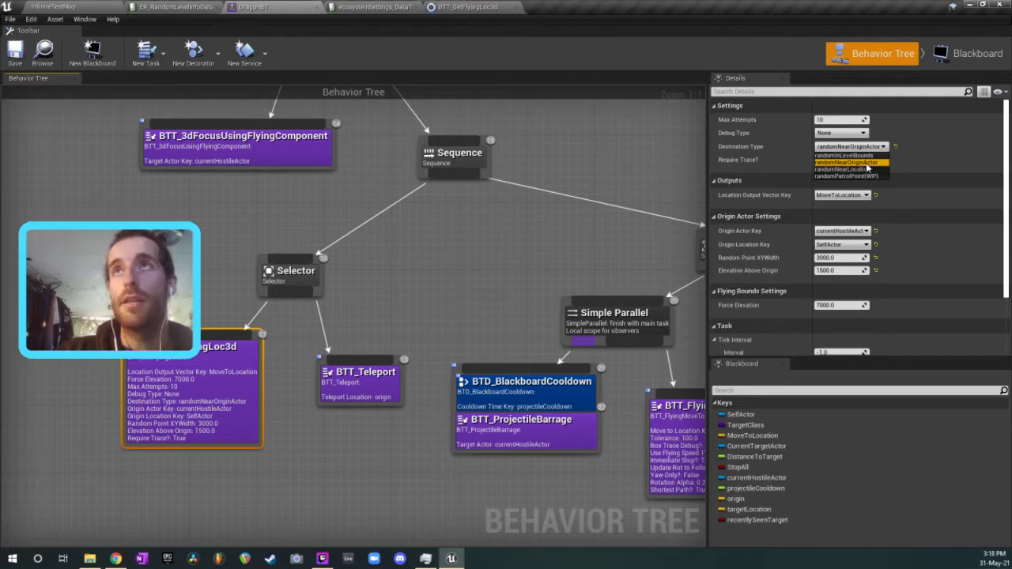
click(847, 162)
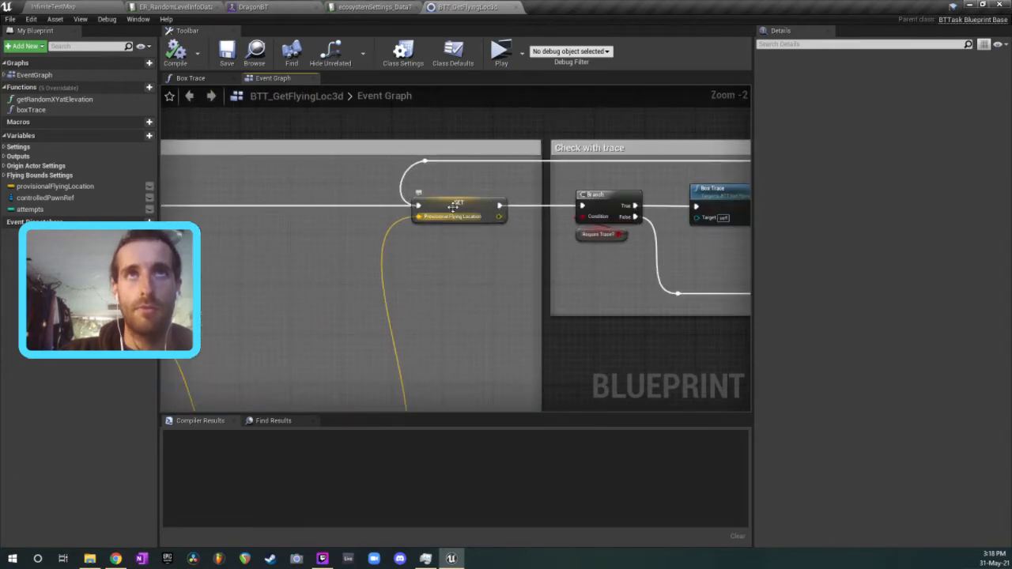
- Open the Get Random XYat Elevation function from the task's event graph
scroll(down, 3)
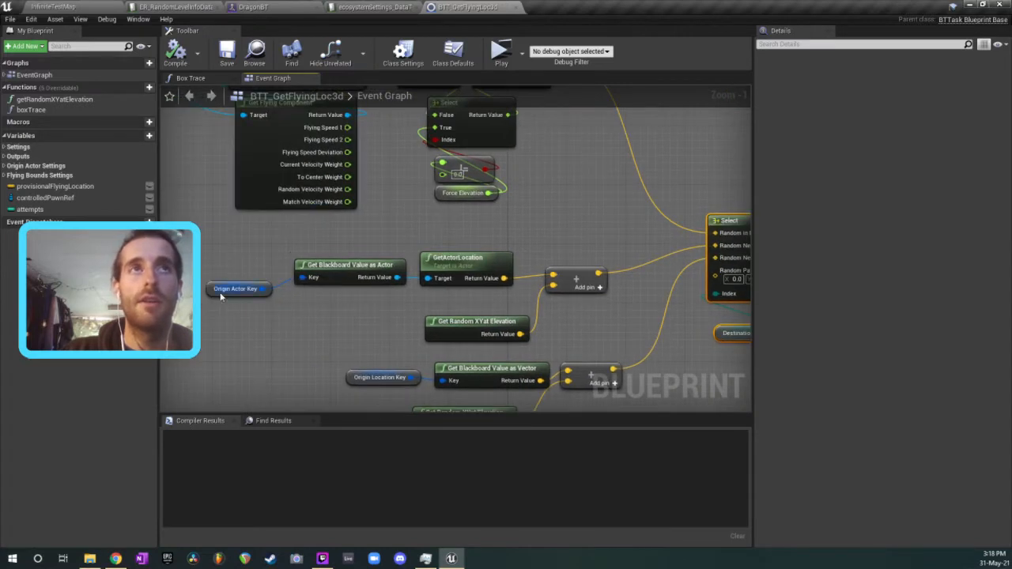
click(234, 287)
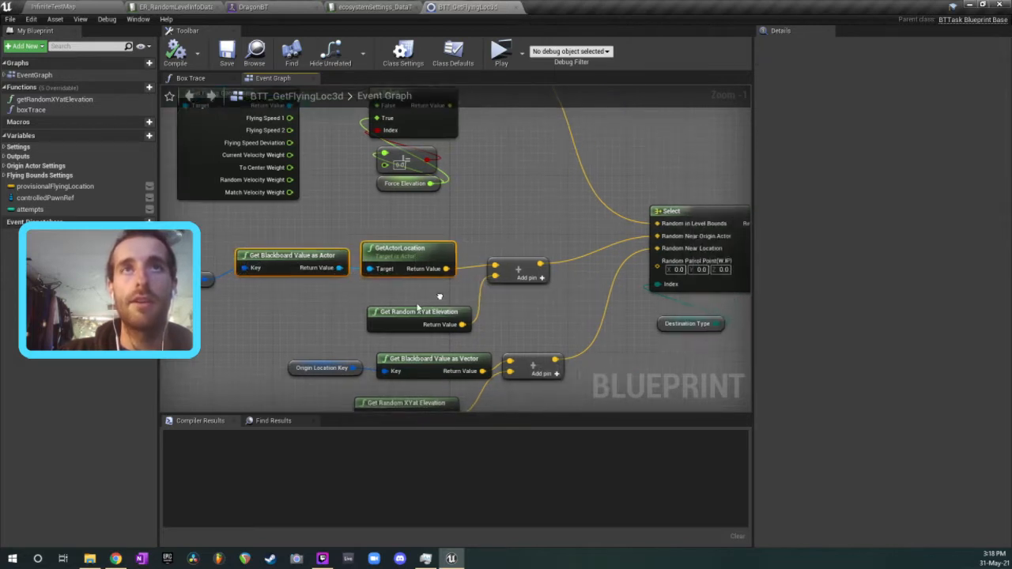
click(404, 291)
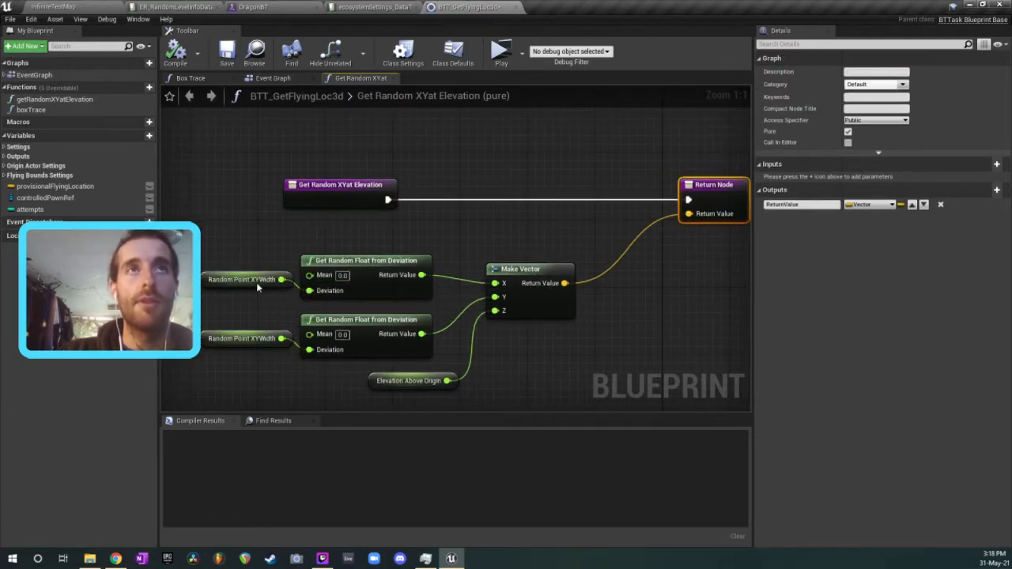
- Inspect the Random Point XYWidth variable, then go back through the elevation function to the behavior tree
click(245, 278)
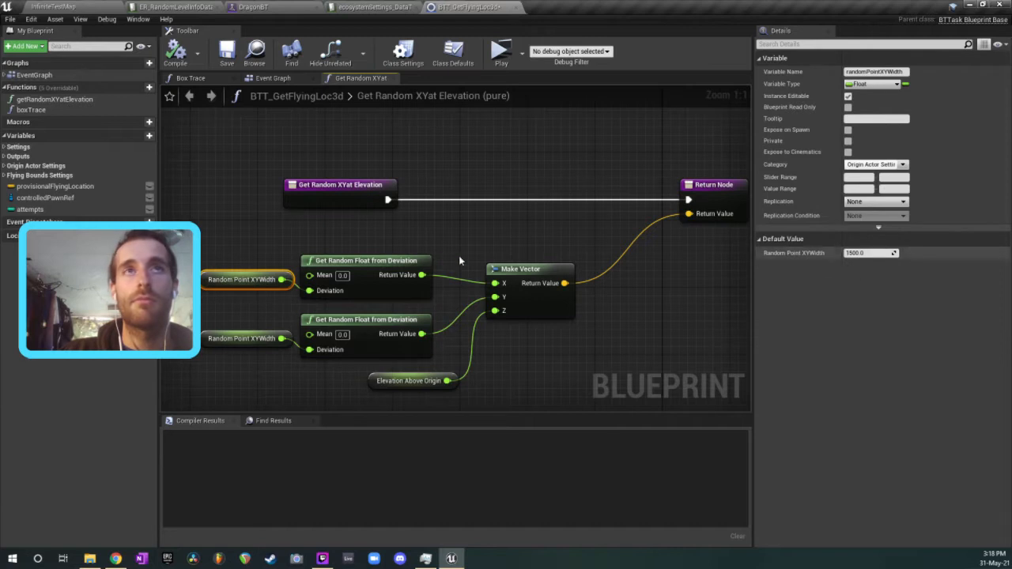
mouse_move(371, 287)
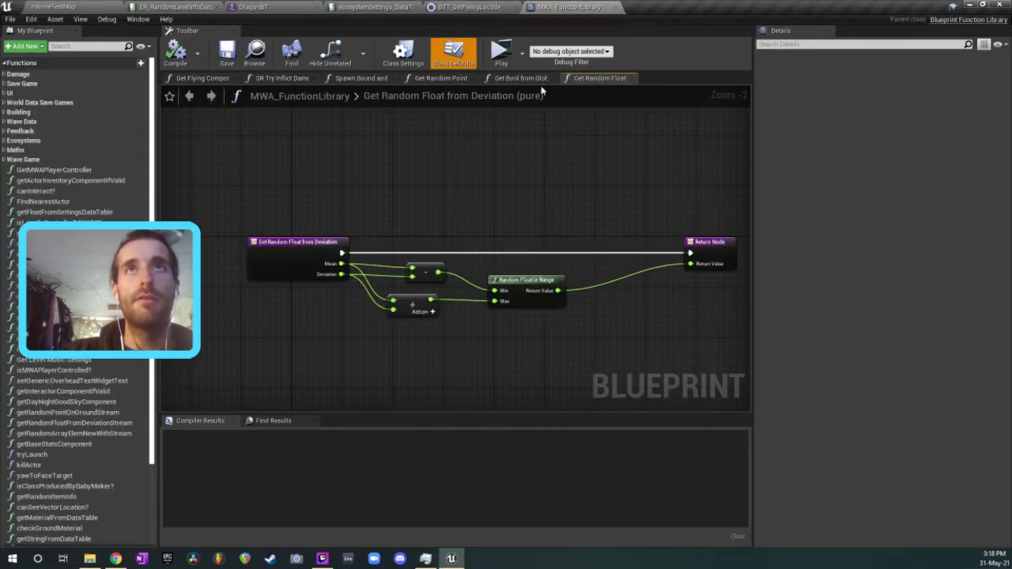
click(451, 6)
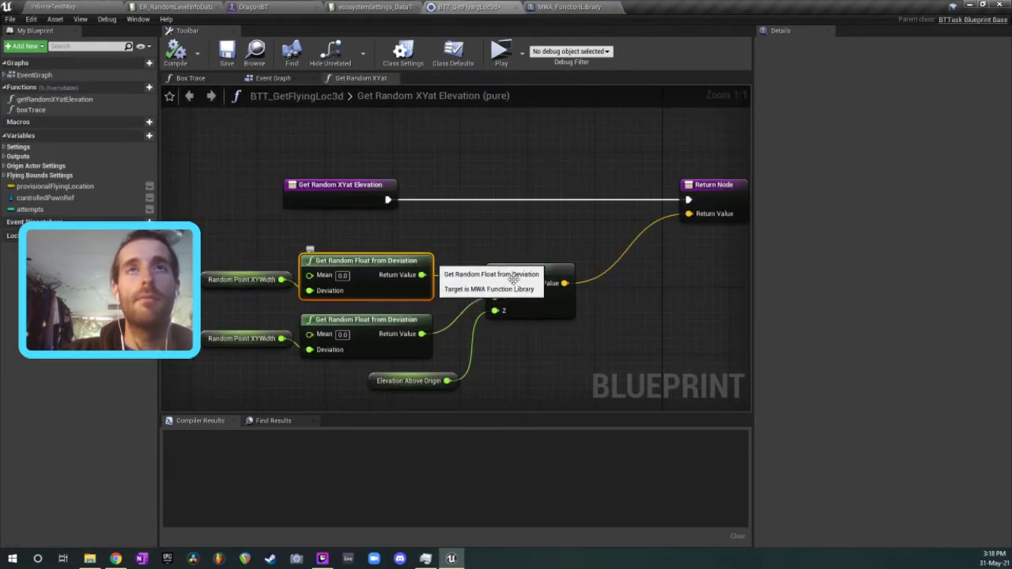
click(410, 379)
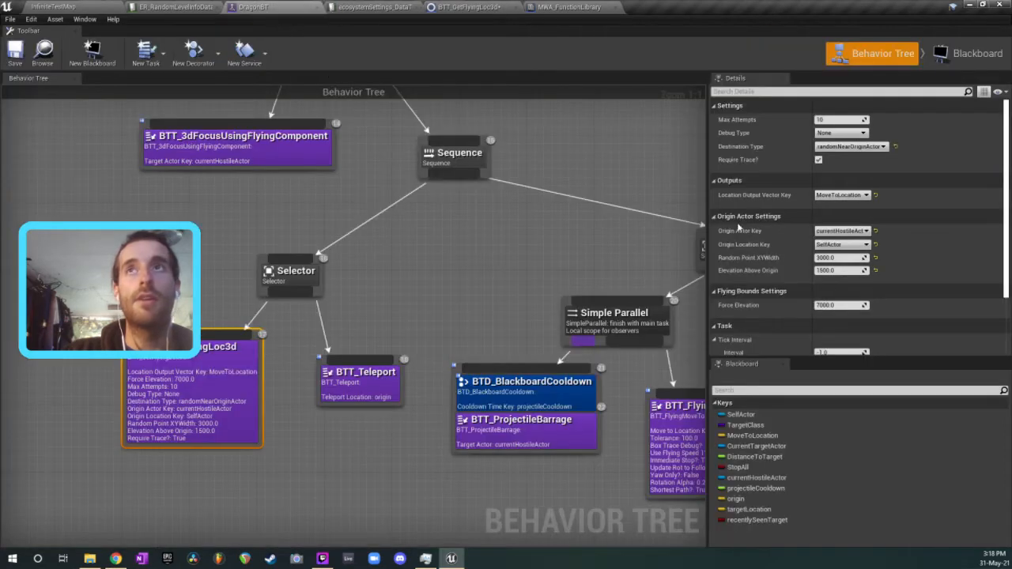
mouse_move(787, 275)
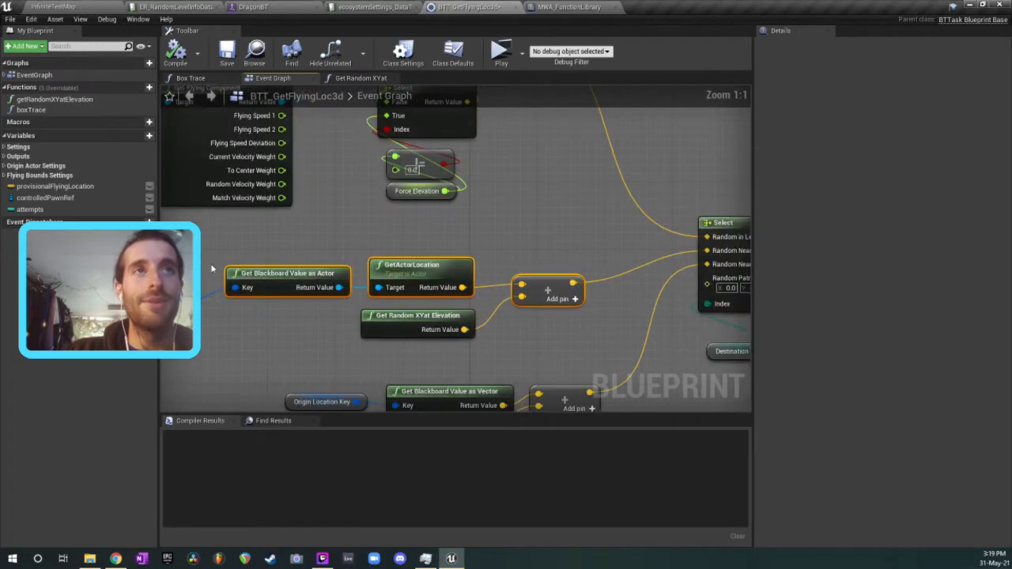
click(418, 315)
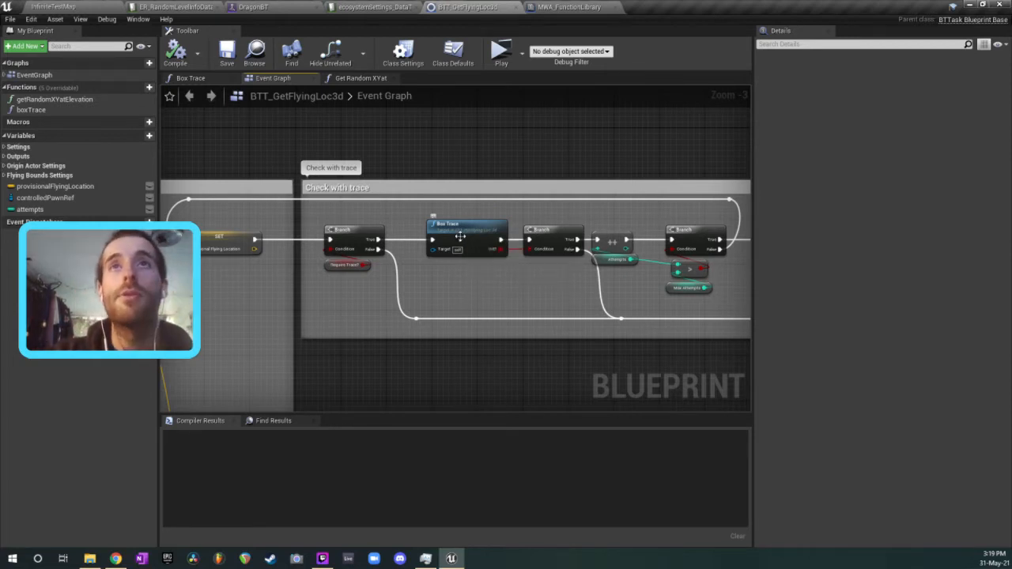
- Open the Box Trace function and inspect its settings
click(189, 78)
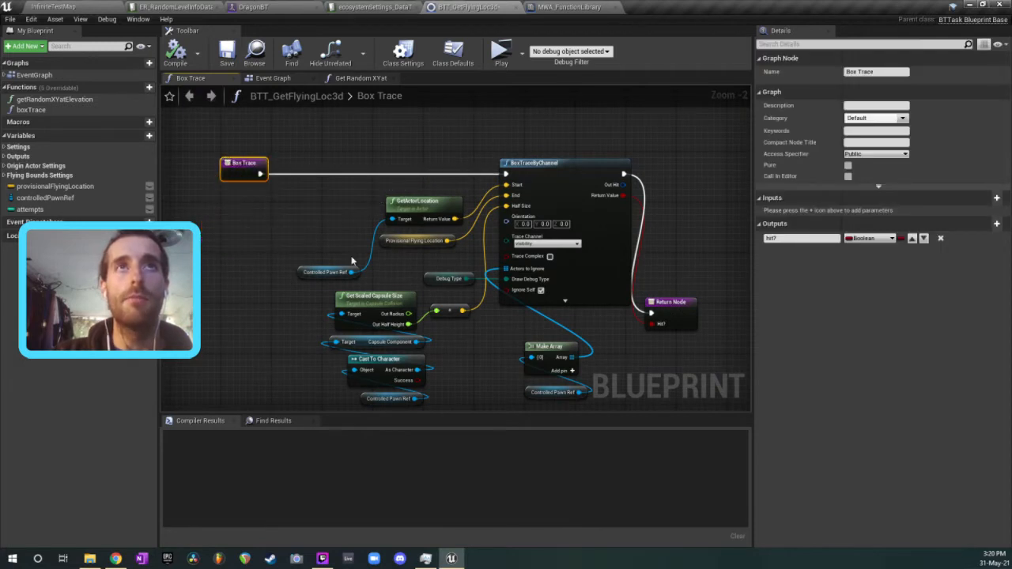
click(418, 240)
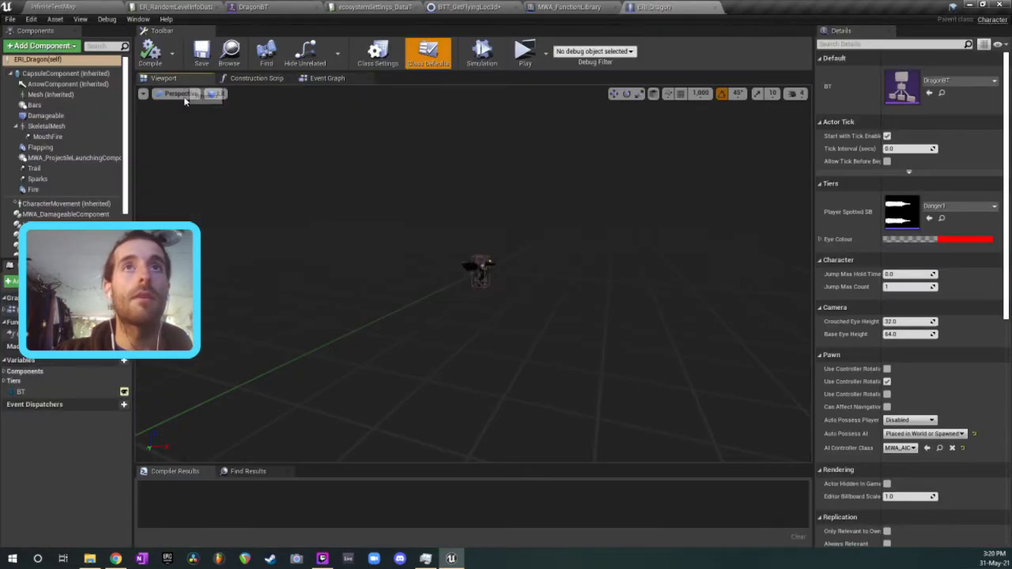
- Select the dragon's capsule component, then switch to the BTT_GetFlyingLoc3d blueprint
click(64, 72)
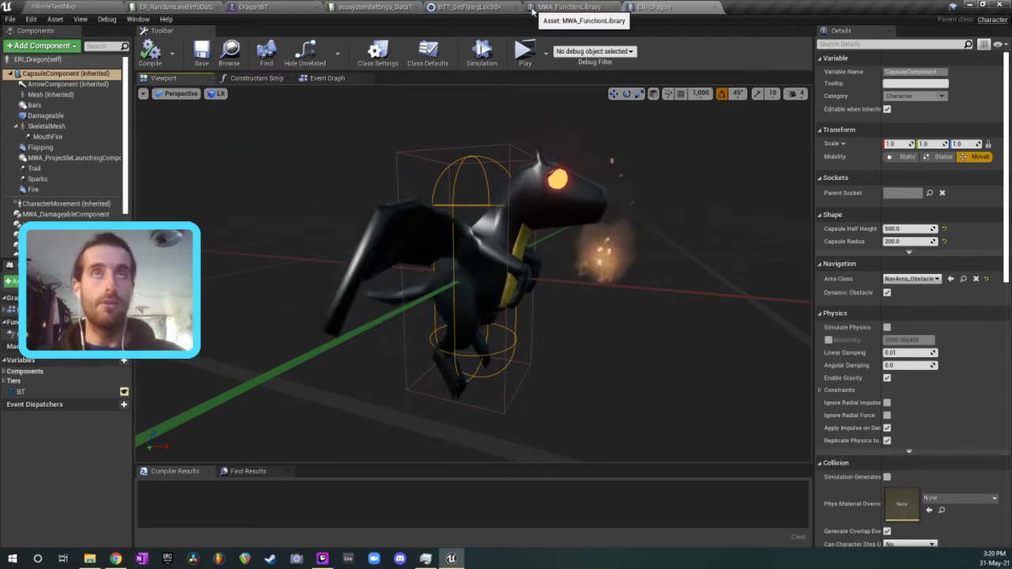
click(467, 6)
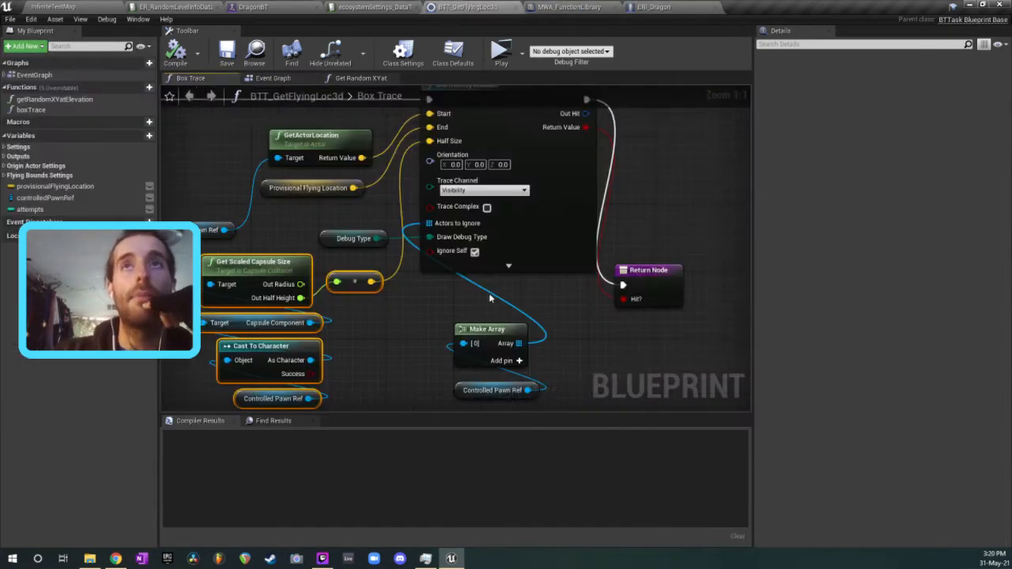
- View the task's main event graph, then switch to the DragonBT behavior tree
click(272, 78)
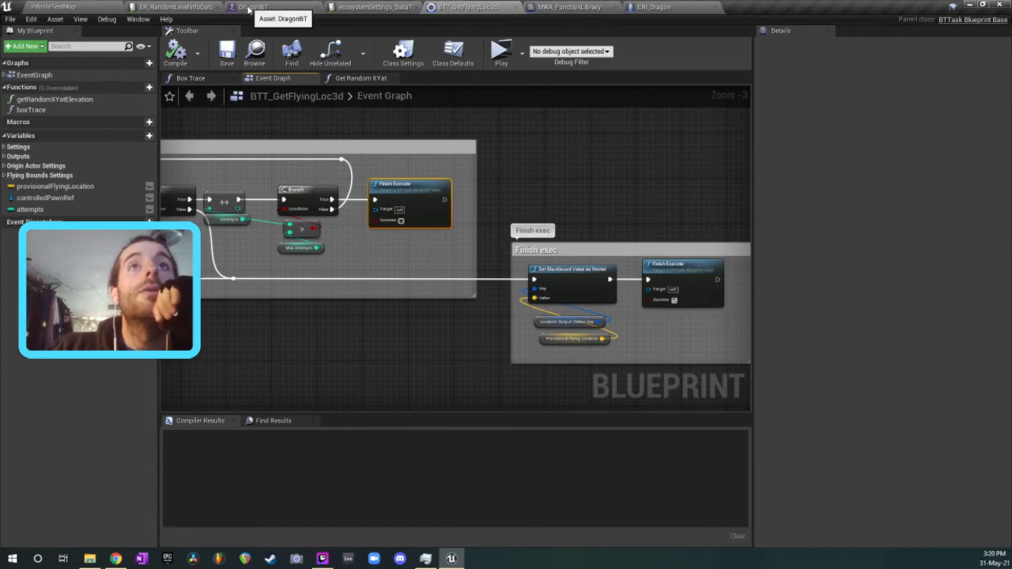
click(253, 6)
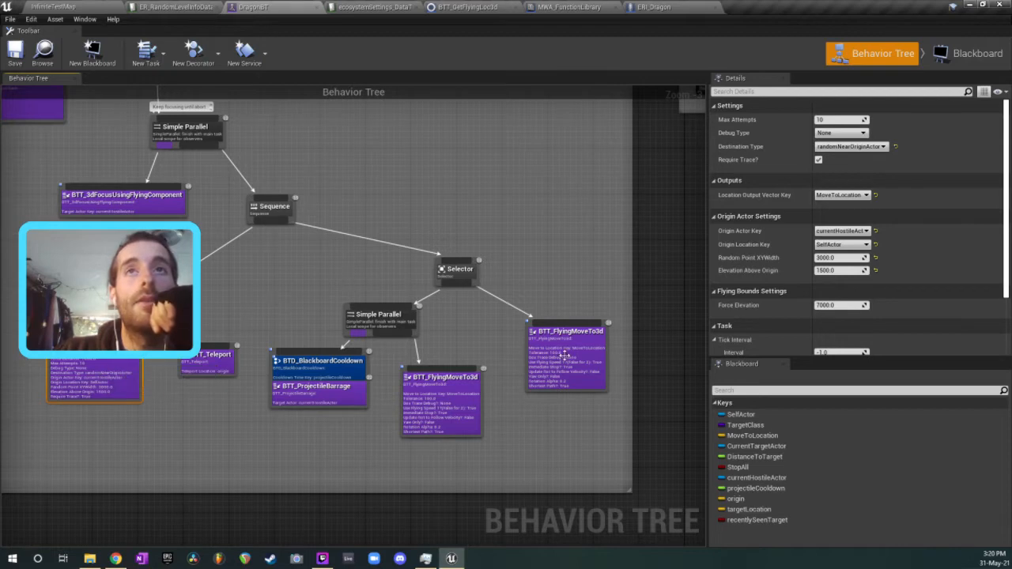
- Open the BTT_FlyingMoveTo3d task blueprint and scroll to its box-trace obstacle check
click(566, 332)
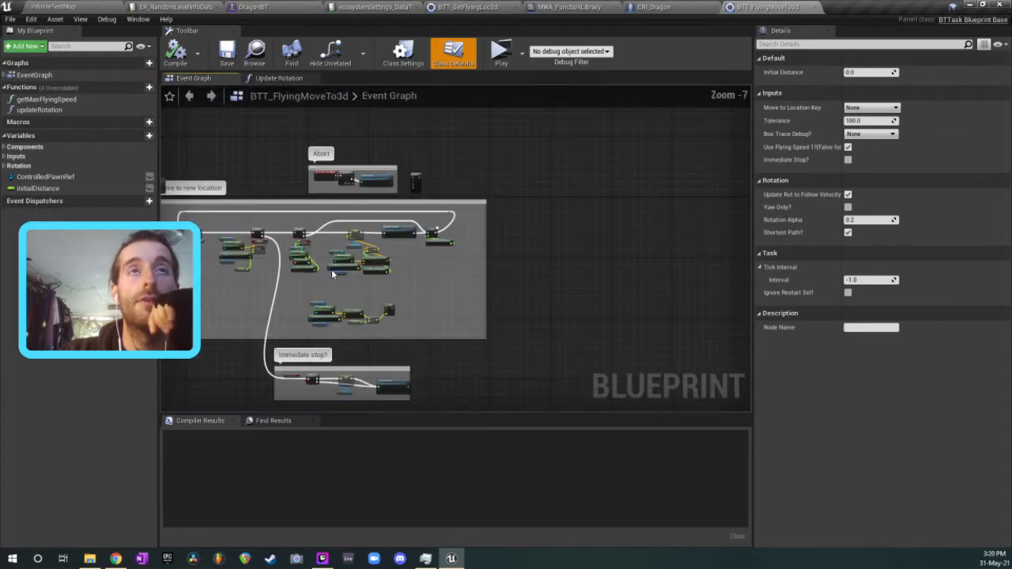
scroll(down, 3)
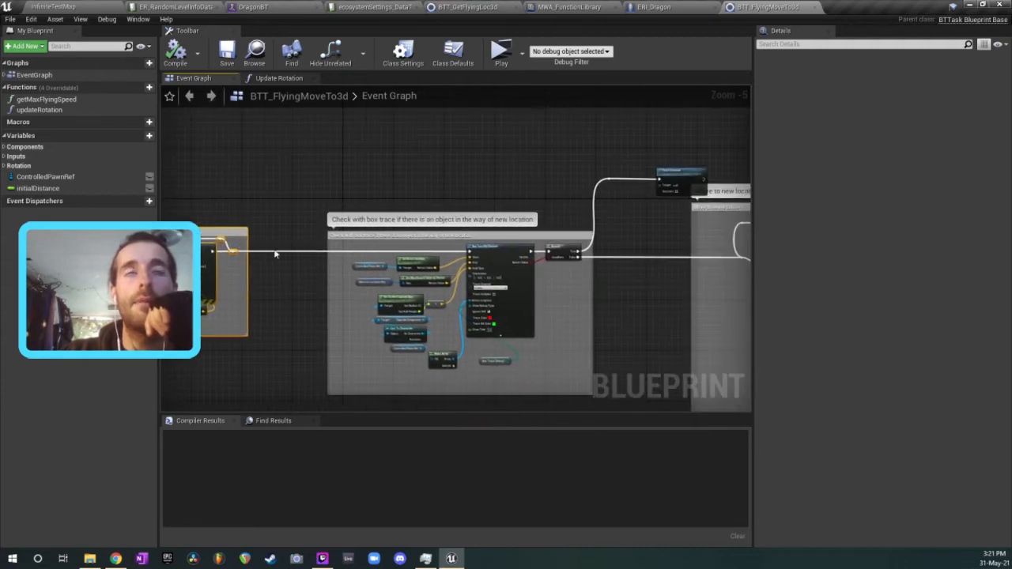
drag(275, 253, 388, 303)
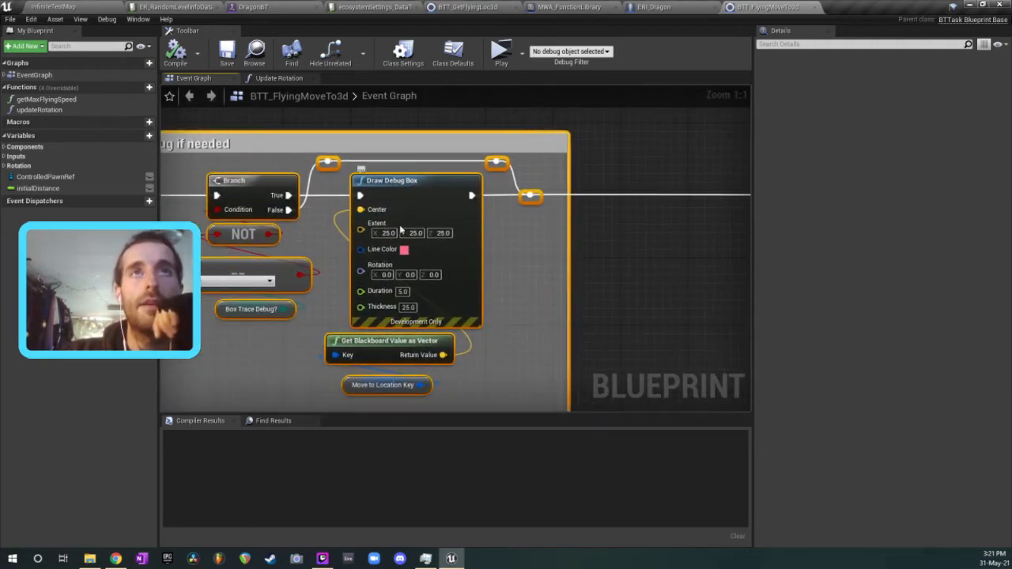
mouse_move(411, 233)
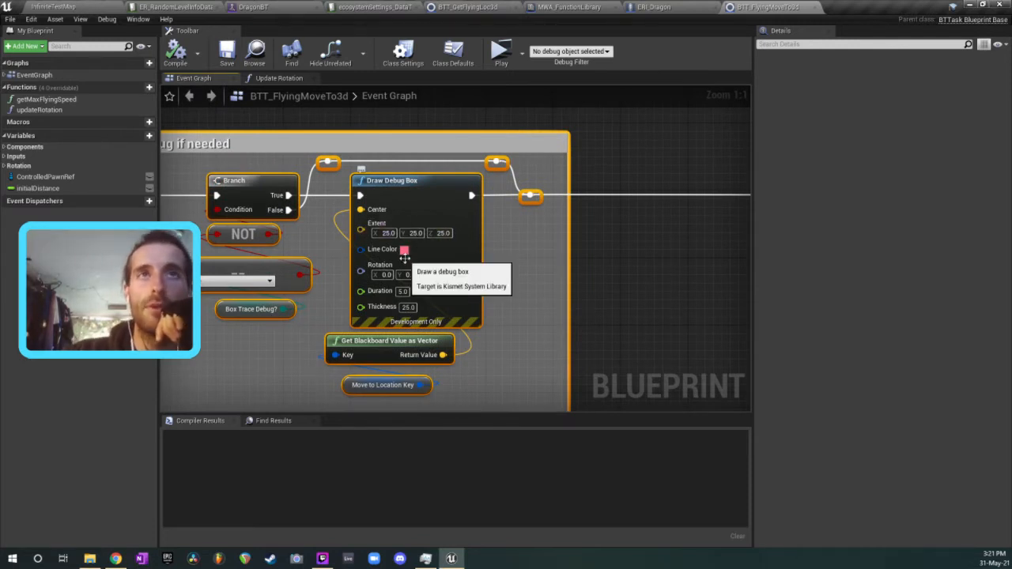
scroll(down, 3)
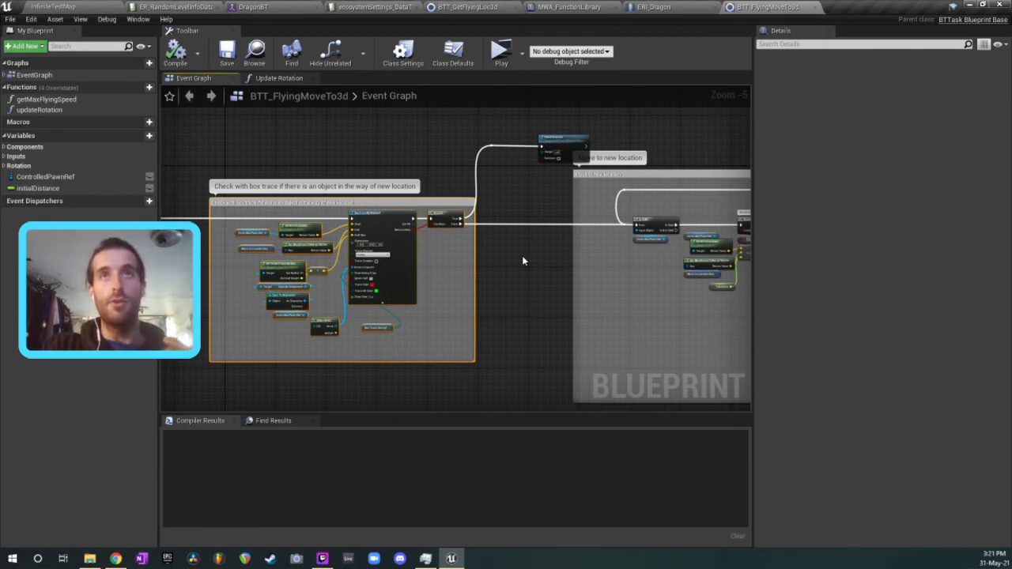
mouse_move(550, 143)
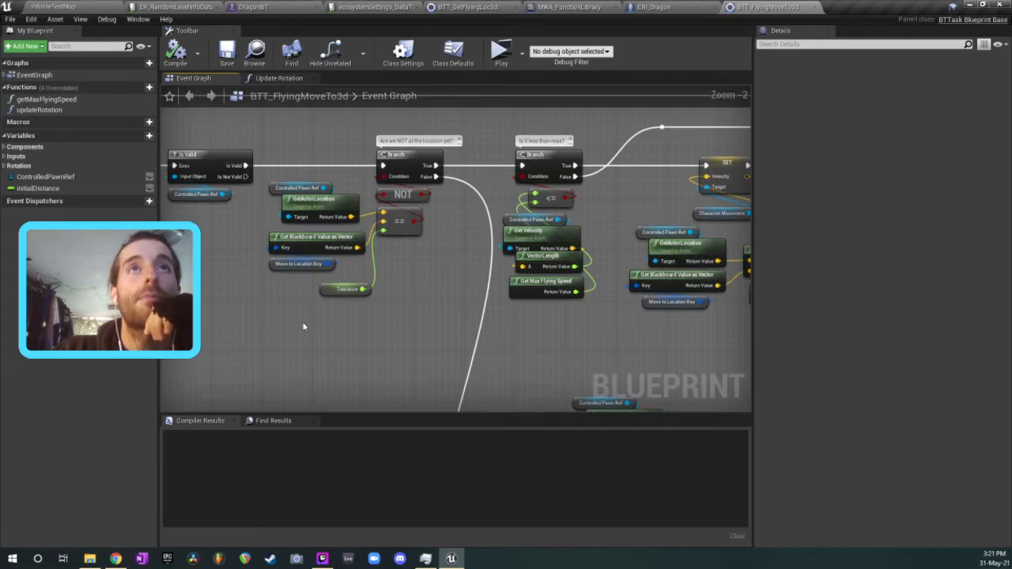
- Scroll the event graph, then open the updateRotation function
scroll(down, 3)
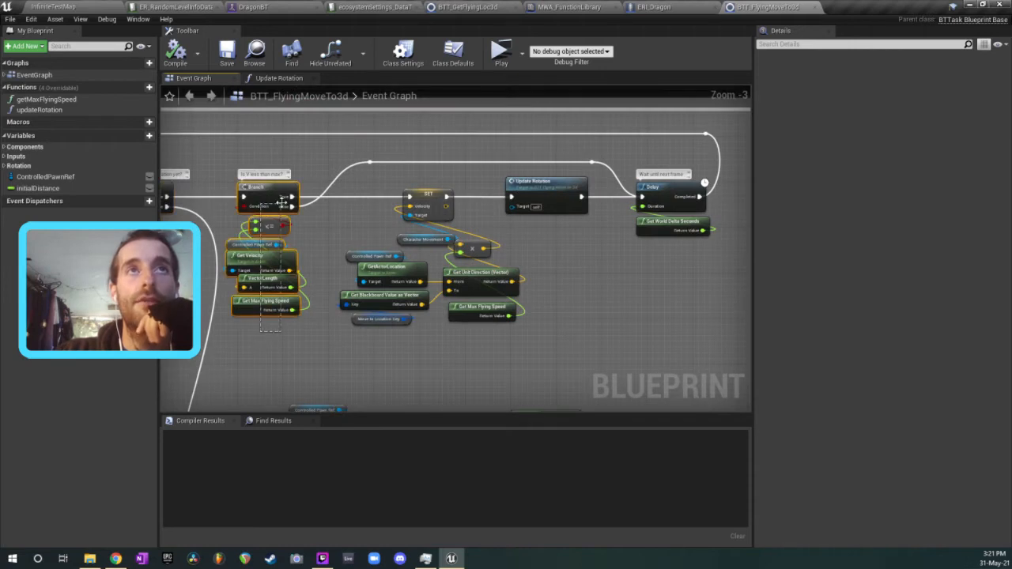
mouse_move(266, 300)
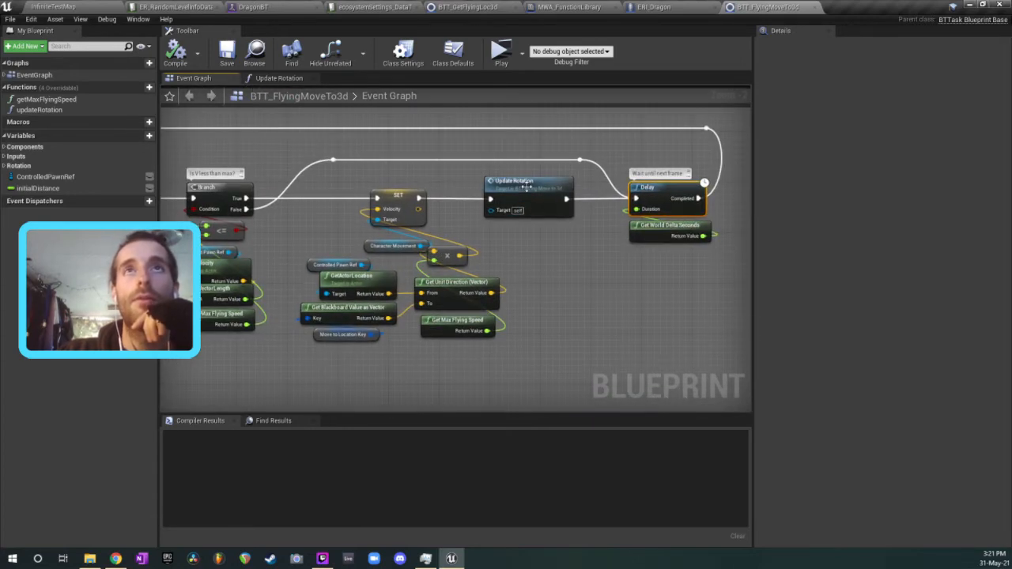
click(278, 78)
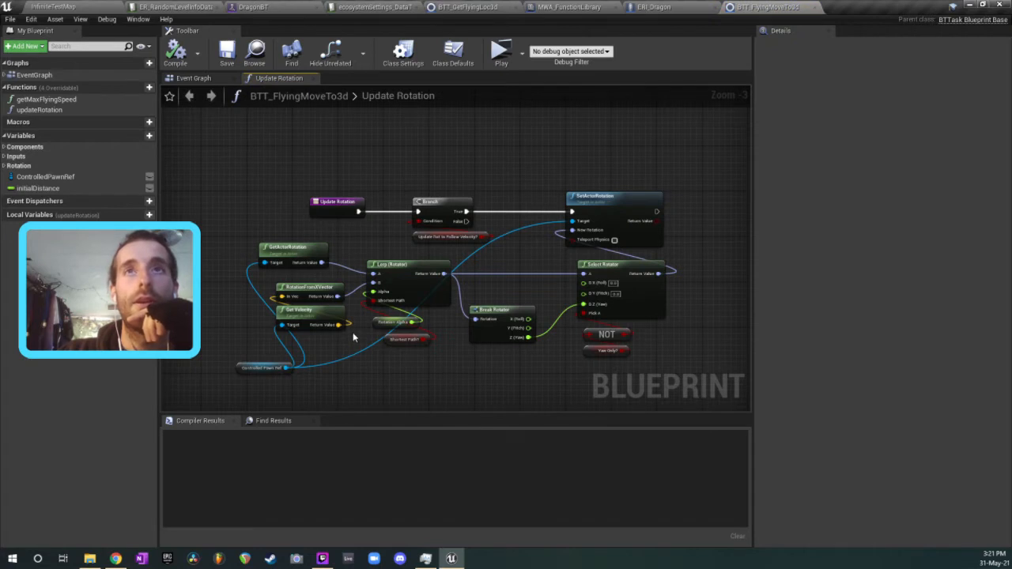
mouse_move(401, 82)
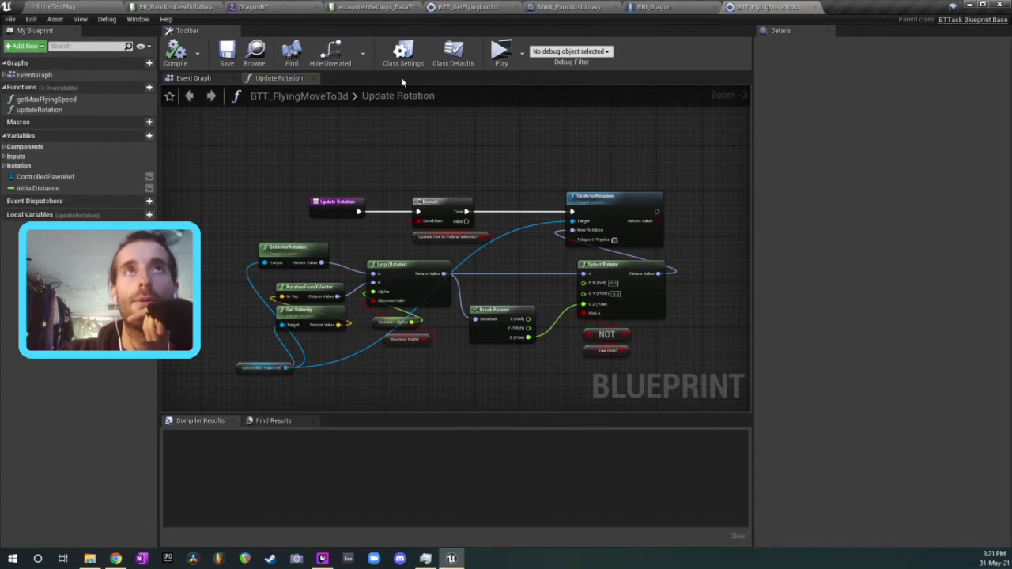
- Return to the move-to task's event graph and scroll through it
click(193, 78)
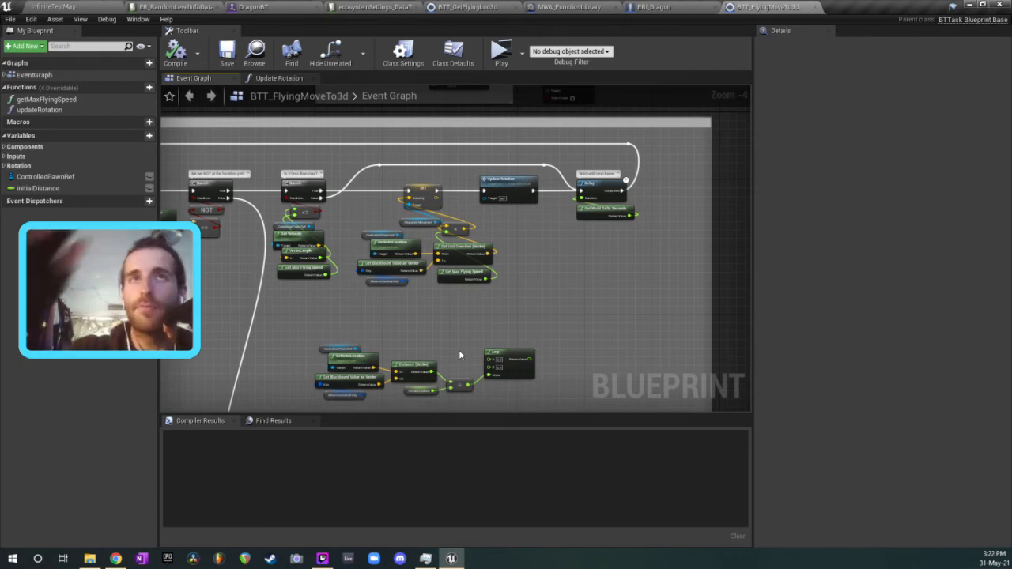
scroll(down, 3)
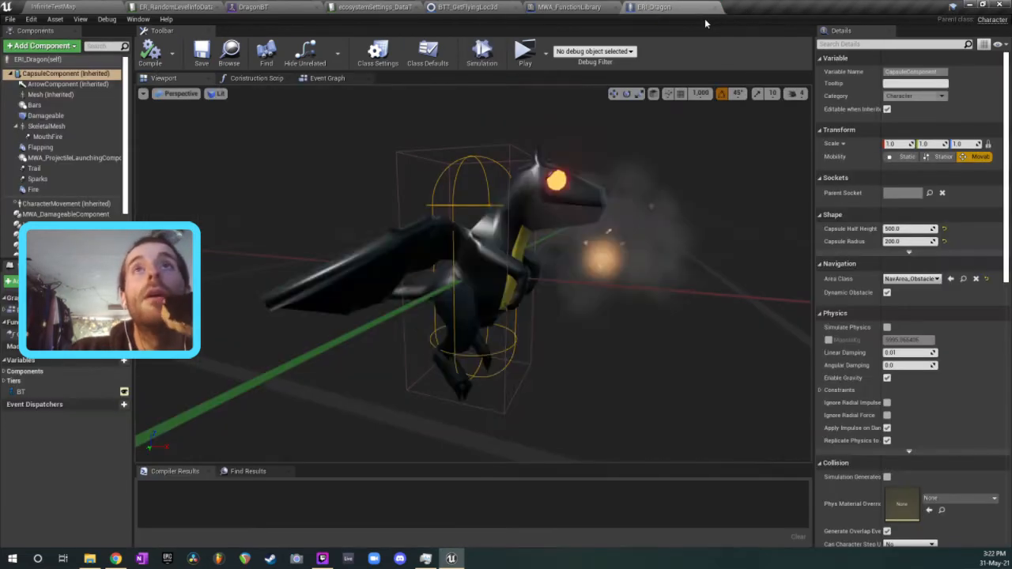
click(569, 6)
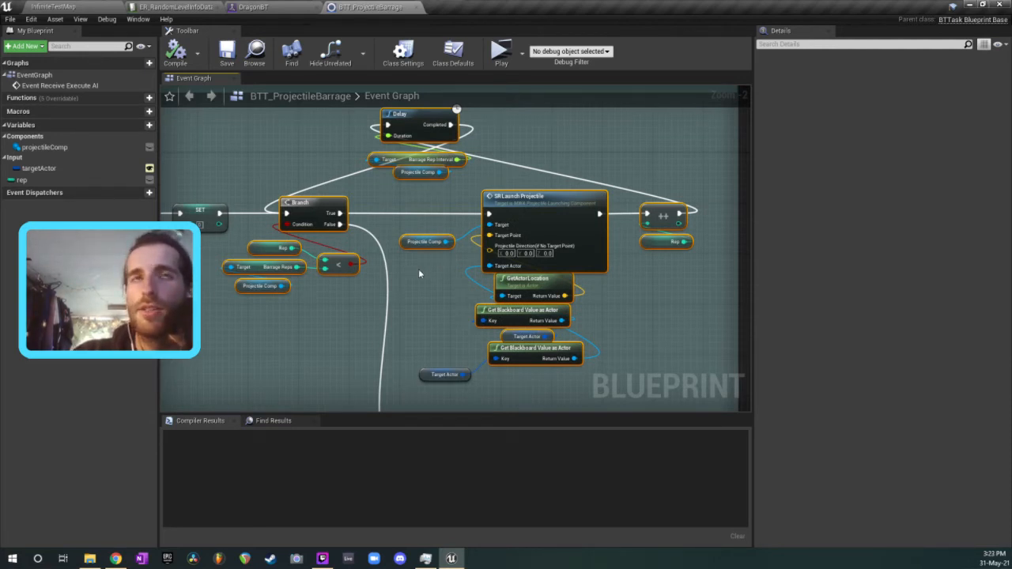
mouse_move(524, 204)
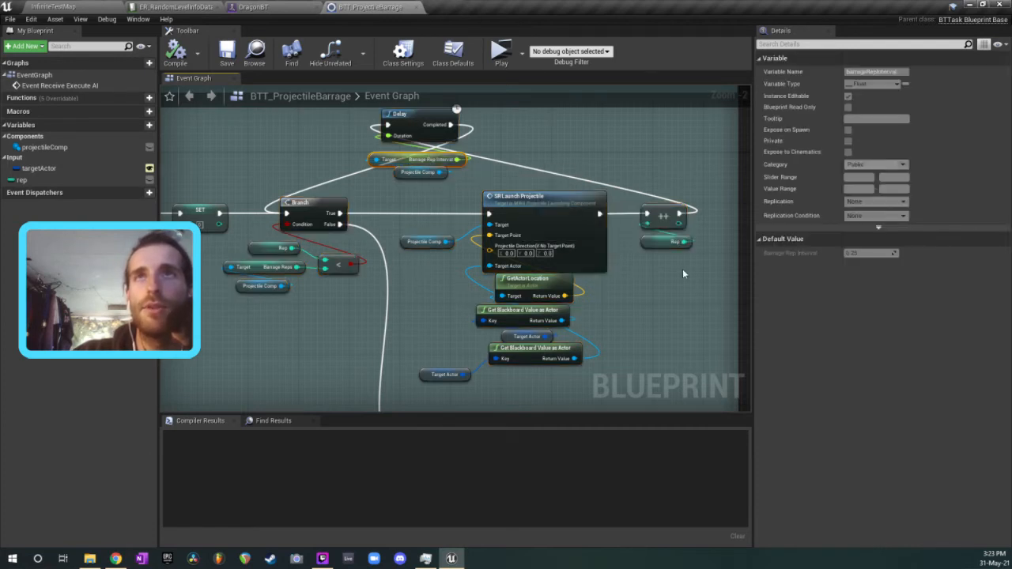
- Inspect another barrage variable's settings in the Details panel
click(667, 240)
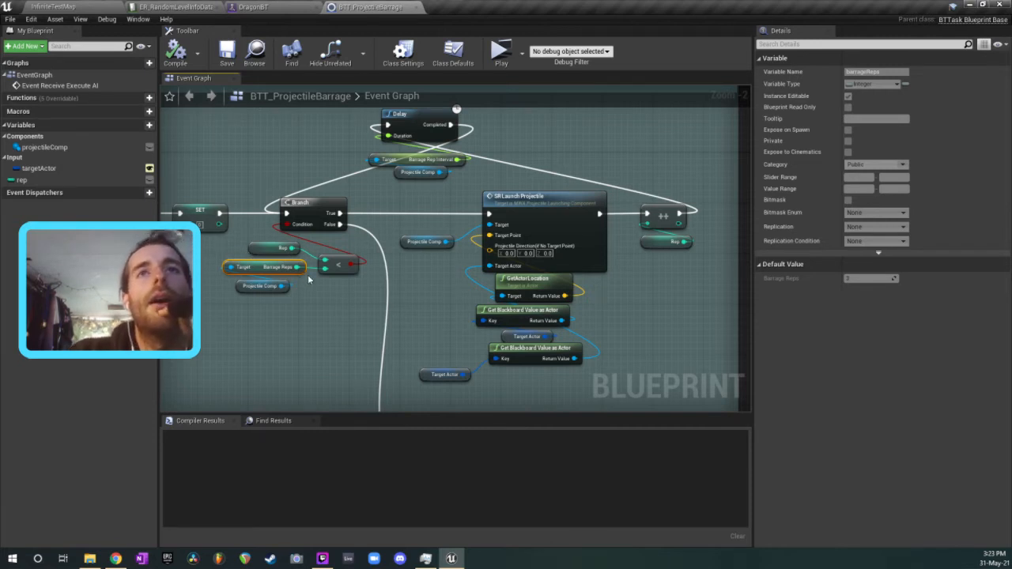
scroll(down, 3)
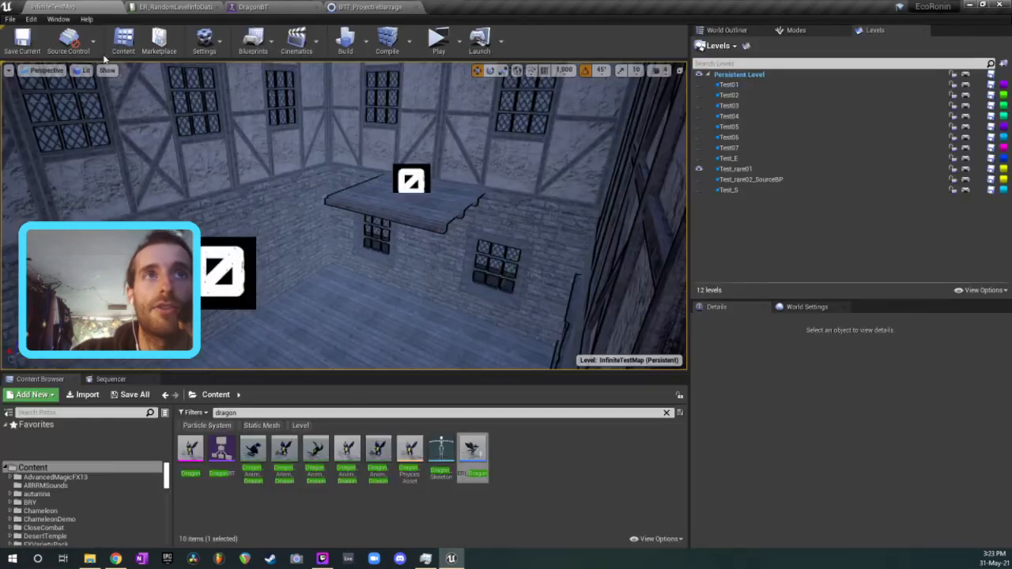
- Glance at Twitch Studio, return to the Unreal Editor and start a Play session of the castle level
click(320, 560)
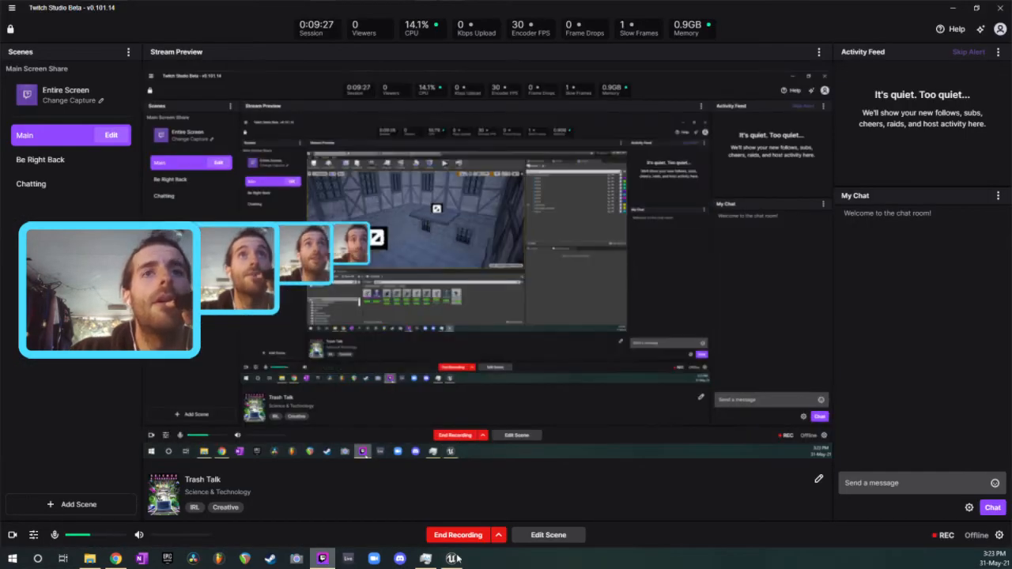
click(450, 559)
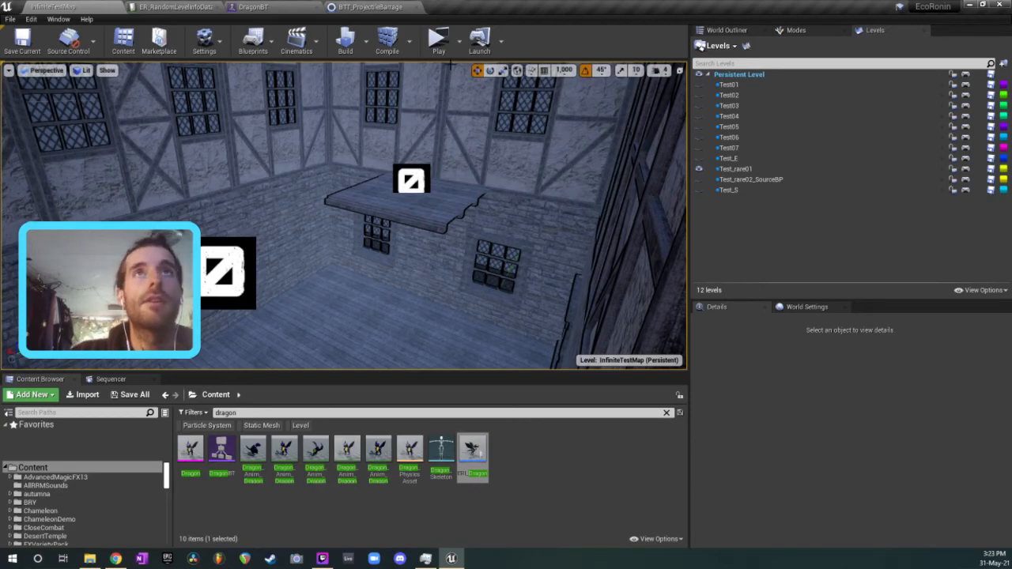
click(437, 38)
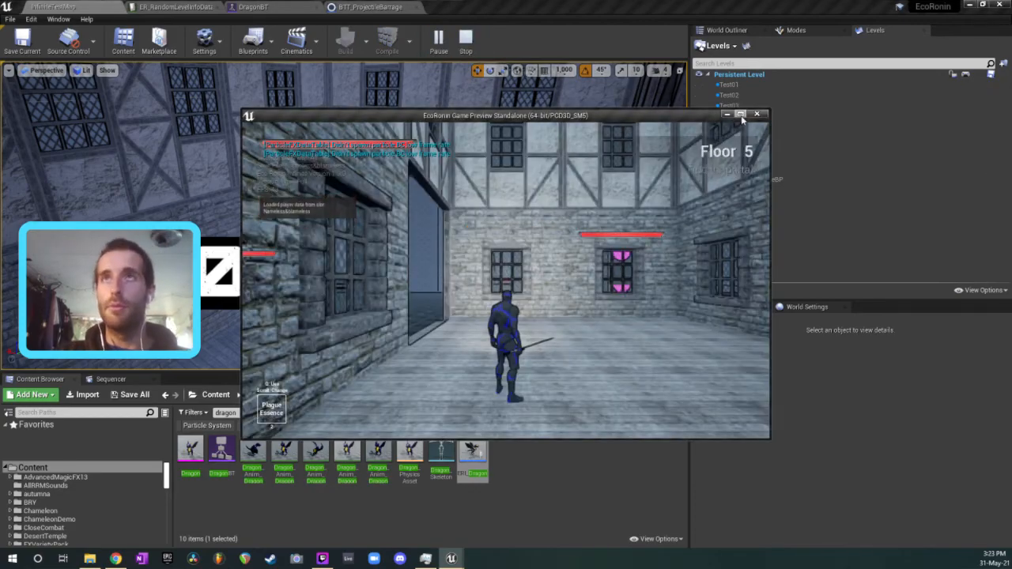
- Maximize the play window and roam Floor 5, picking up Health Elixirs with the E key while seeking the portal
click(740, 114)
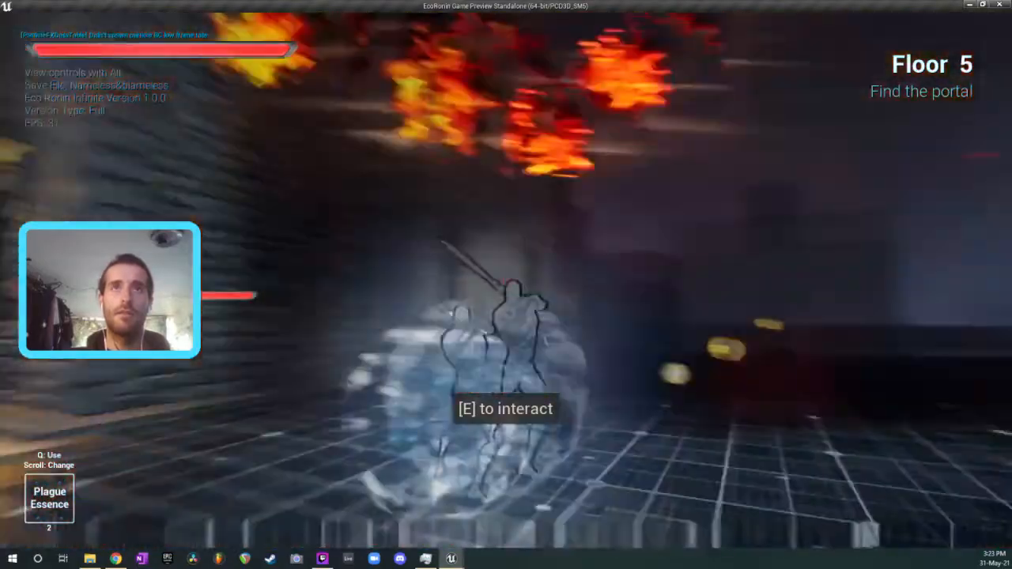
key(e)
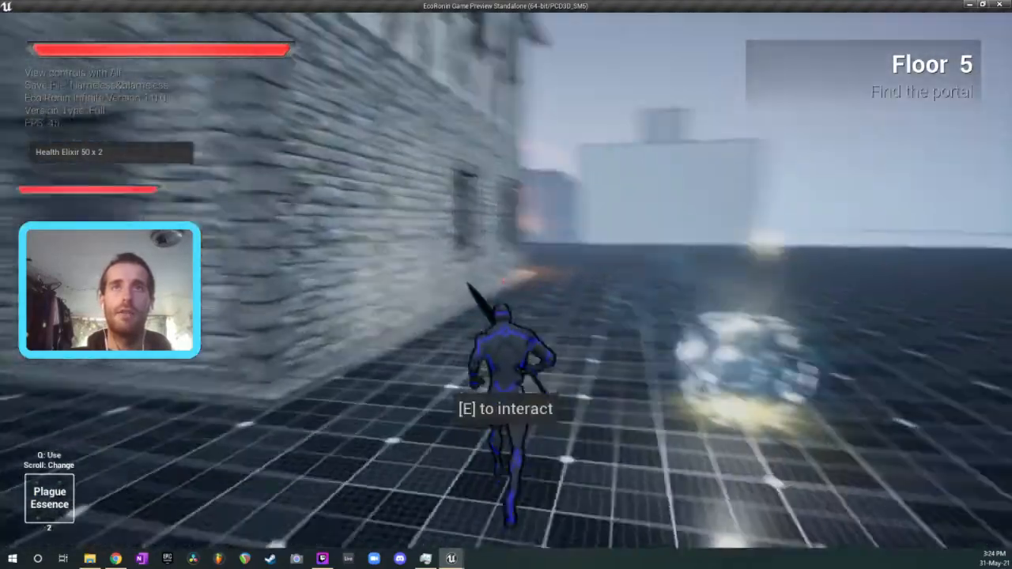
key(e)
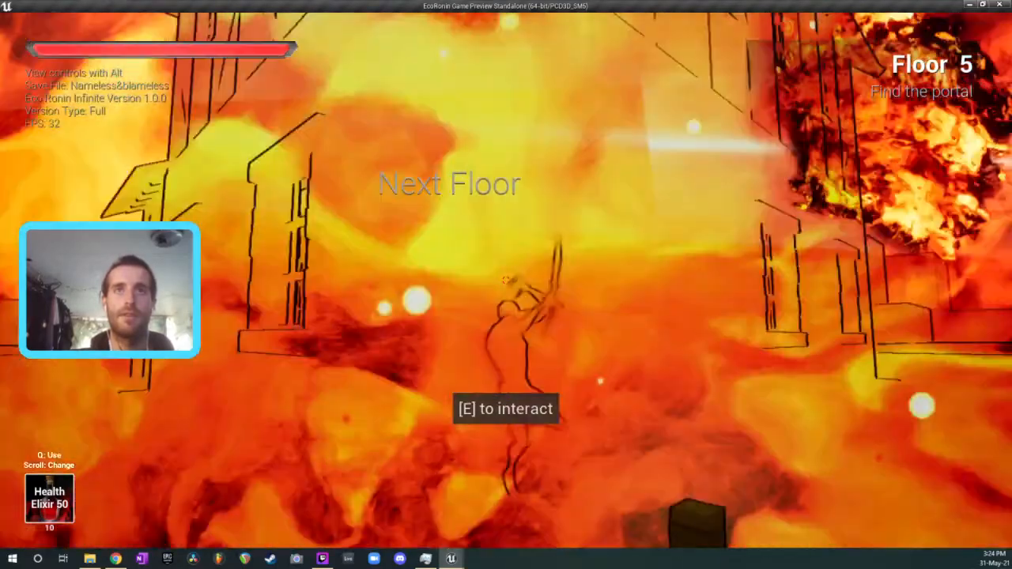
key(e)
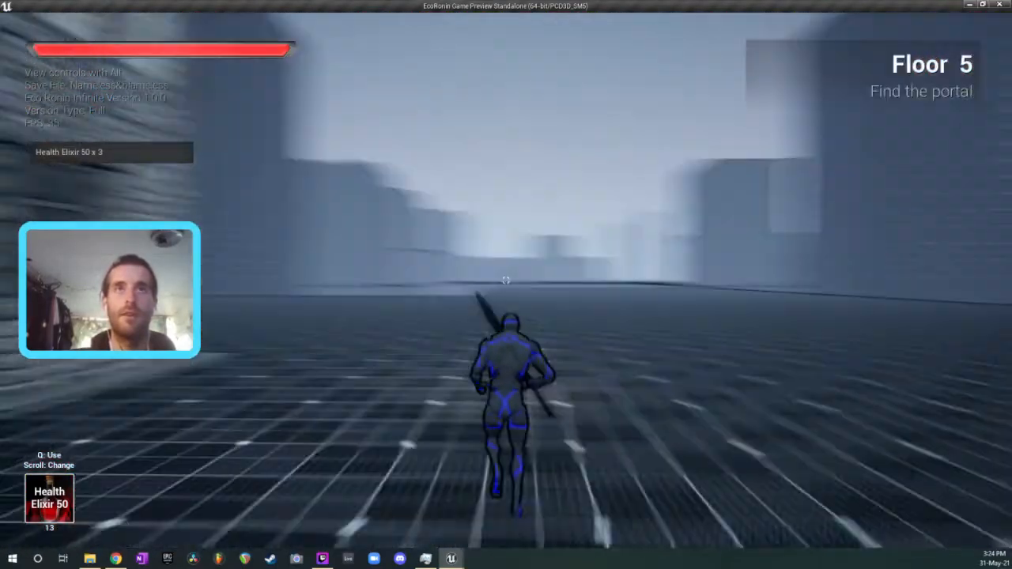